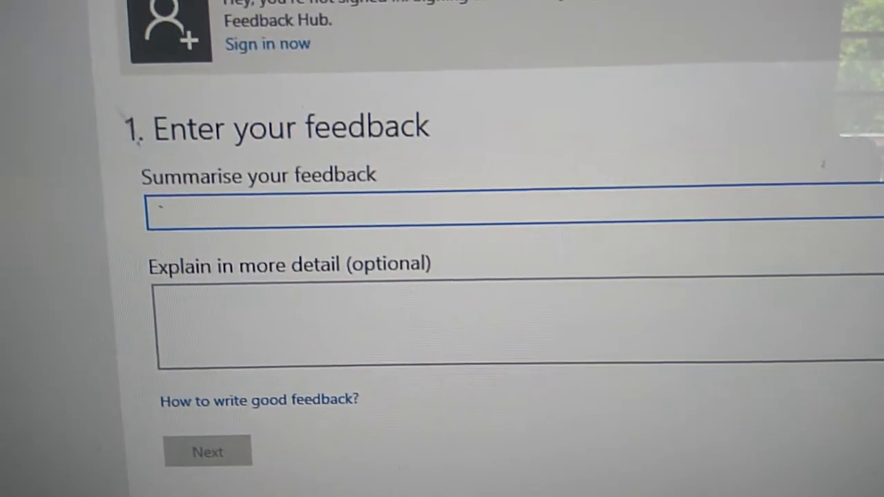
pyautogui.write('1')
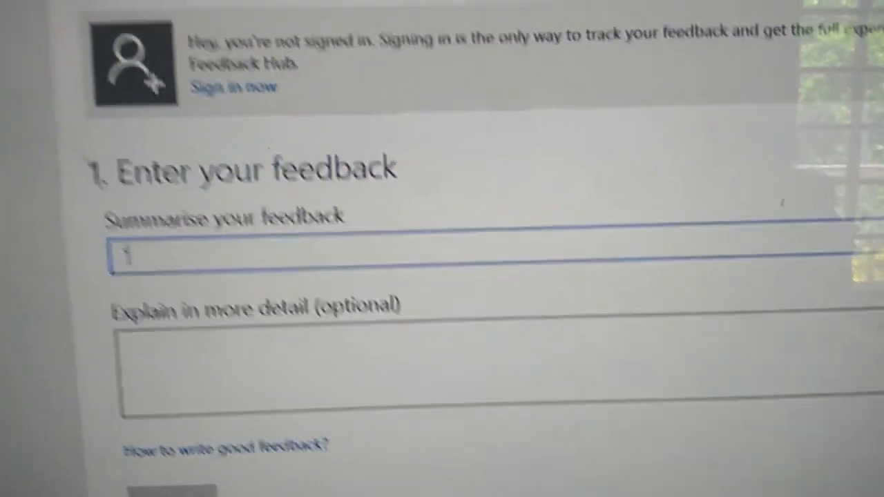
pyautogui.scroll(-3)
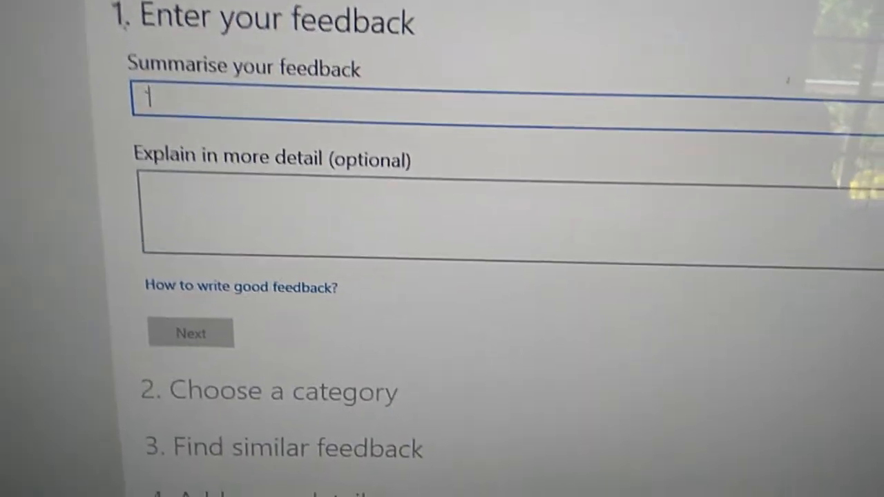